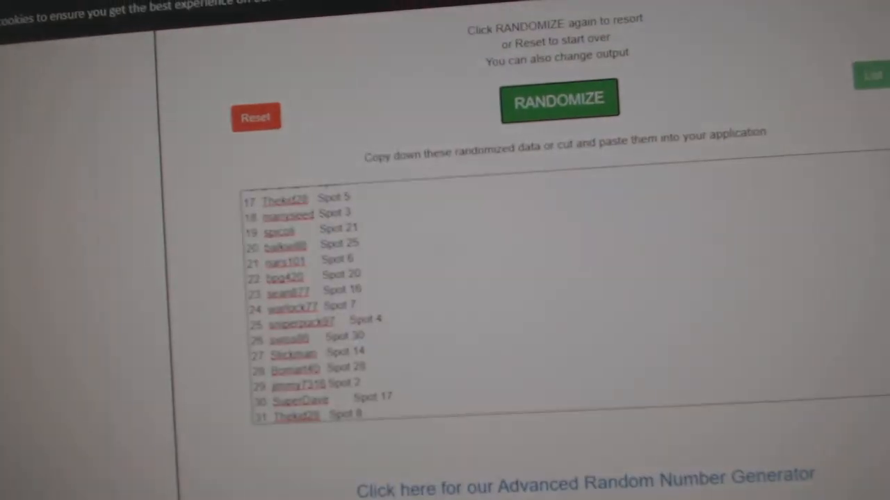
# Step: Reshuffle the 31 NHL teams into a fresh random order with Tampa Bay landing at 31
pyautogui.click(559, 100)
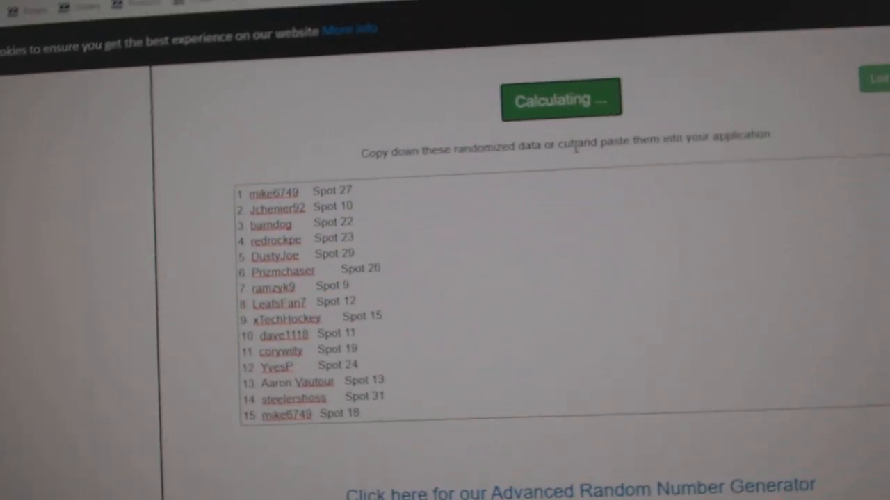
pyautogui.click(560, 100)
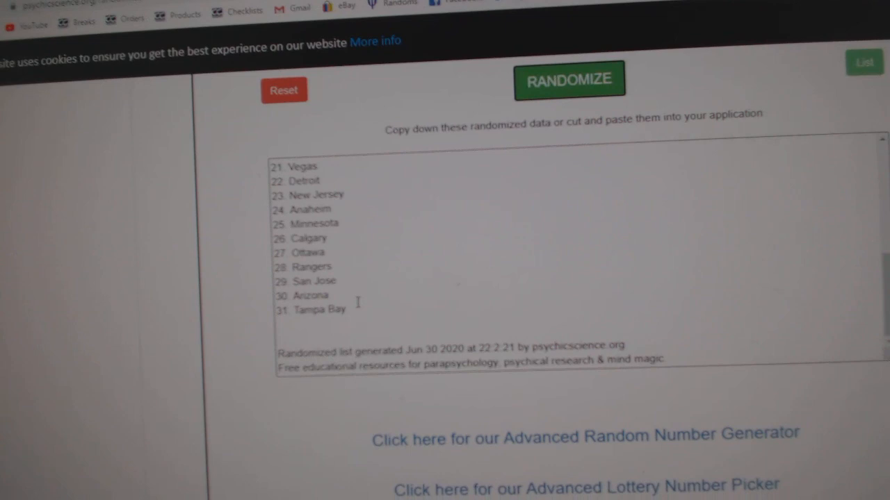
# Step: Switch to the Google Sheet and highlight the row assigned Spot 1 and Islanders
pyautogui.click(569, 80)
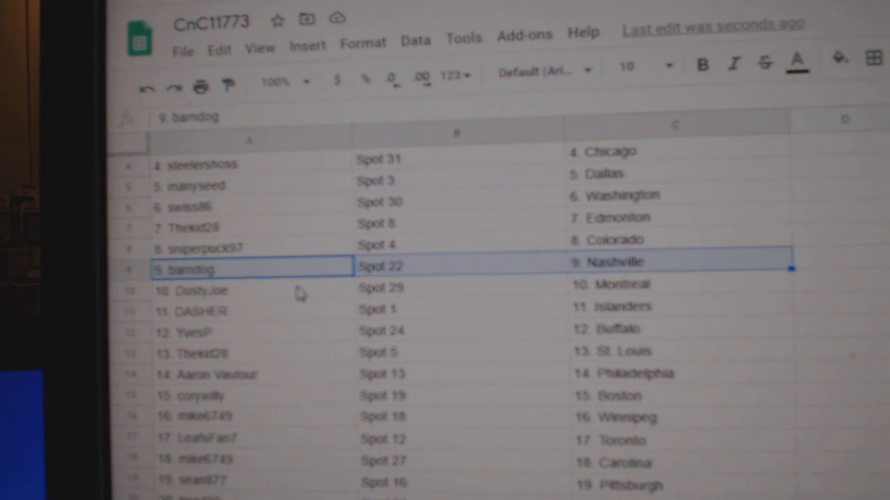
pyautogui.click(248, 303)
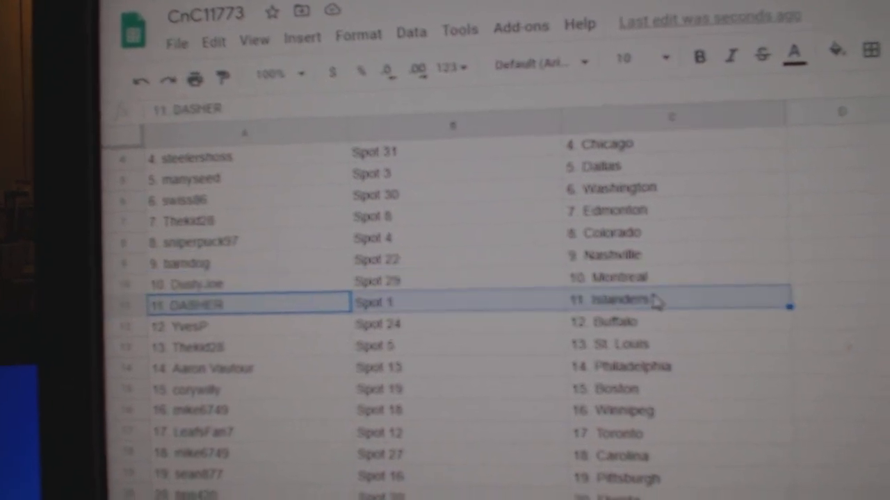